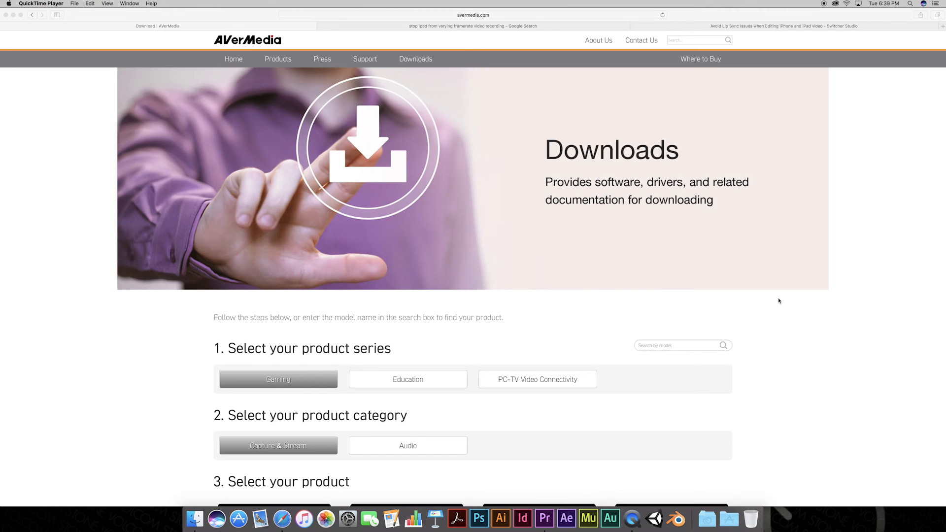
- Check the ExtremeCap U3 firmware supports Mac OS X 10.11 El Capitan, then return to Application and Driver downloads
scroll(down, 3)
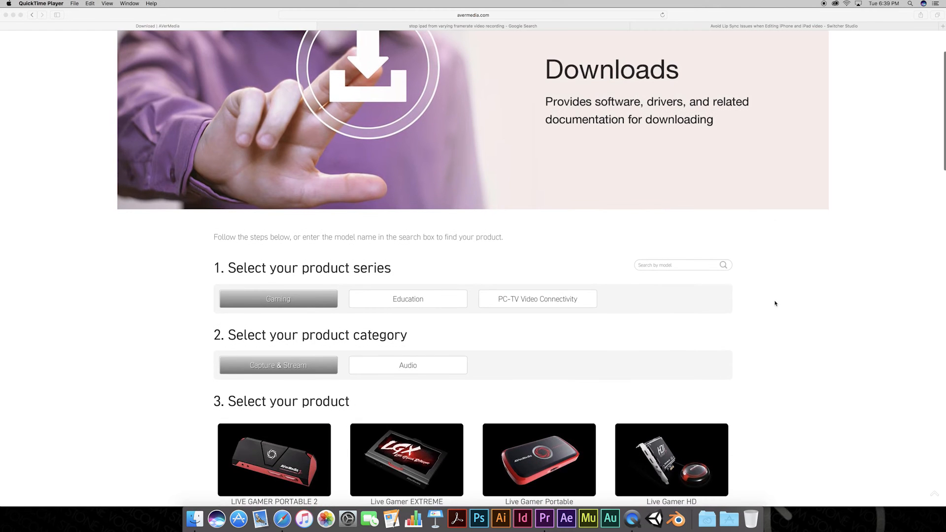
scroll(down, 3)
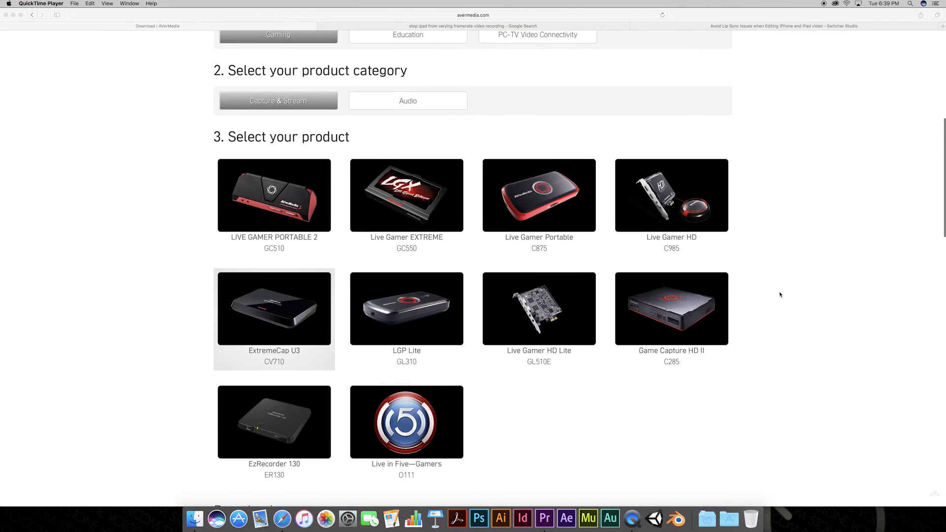
scroll(down, 3)
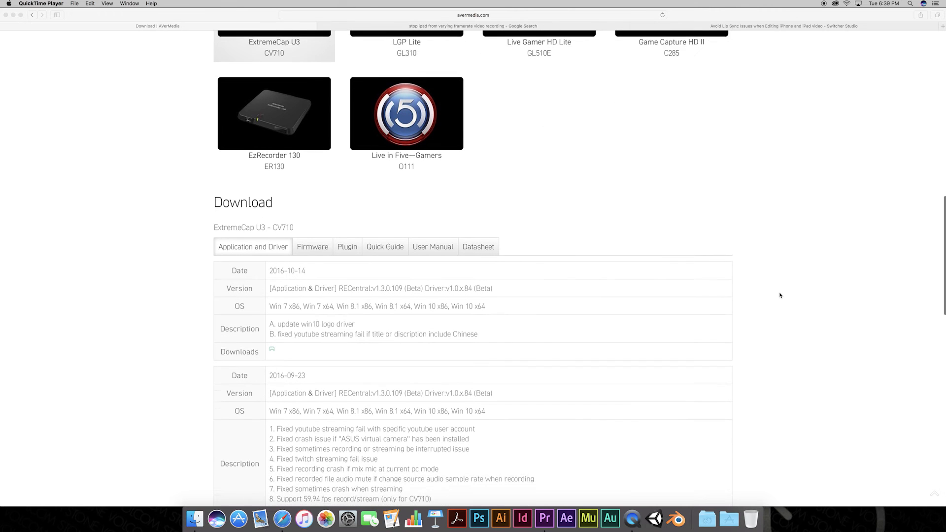
scroll(down, 3)
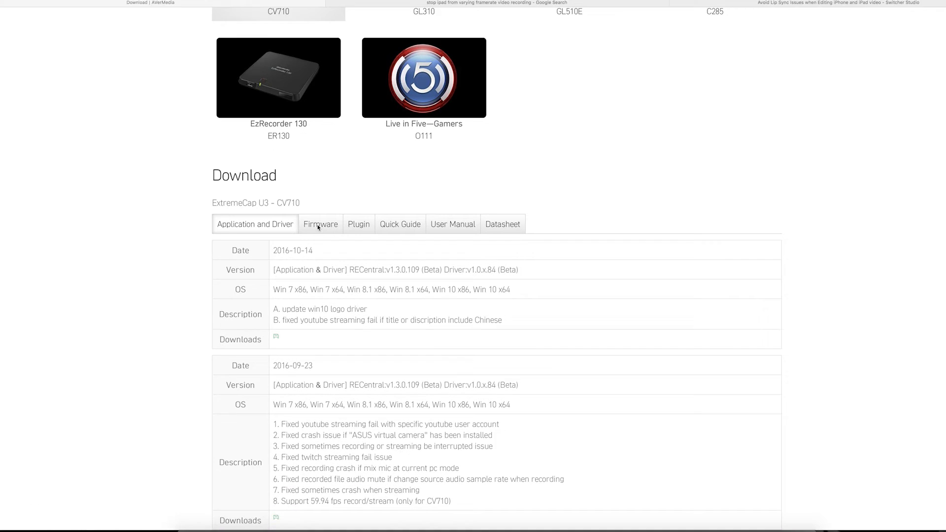
click(320, 224)
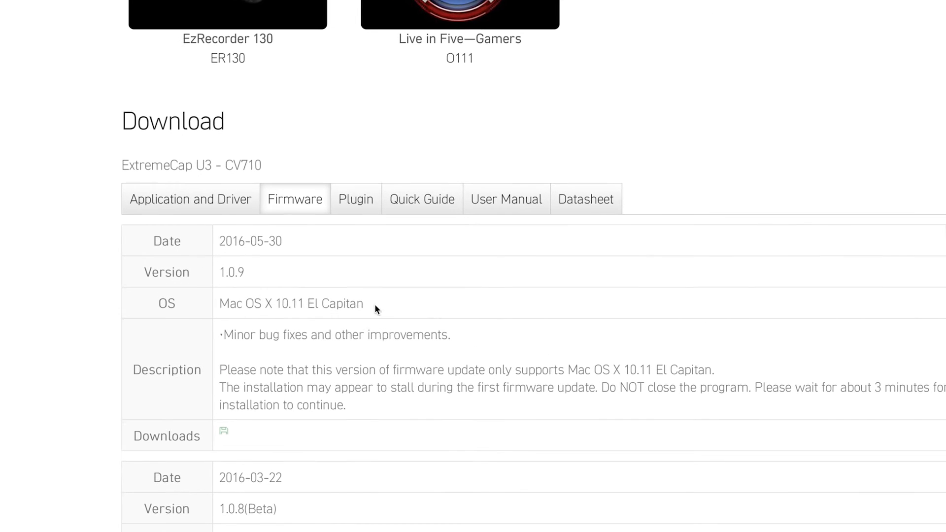
double_click(291, 304)
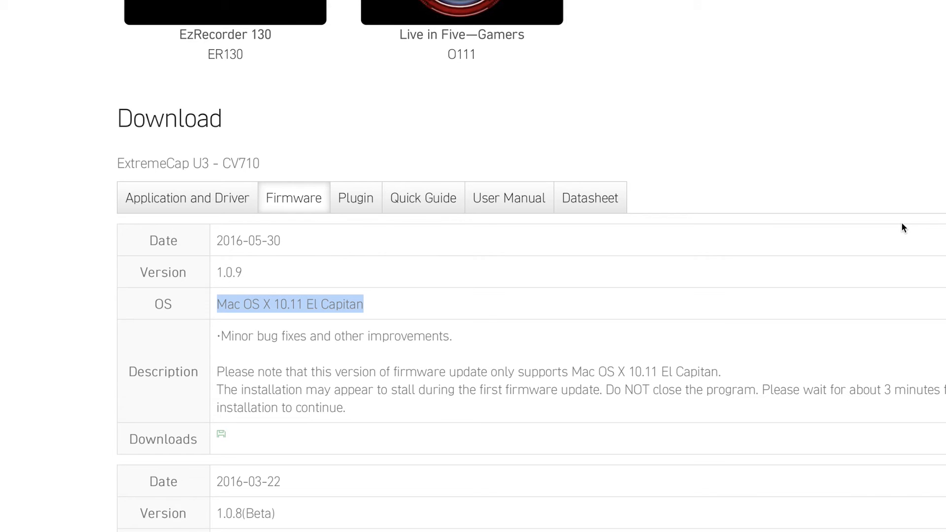
mouse_move(373, 237)
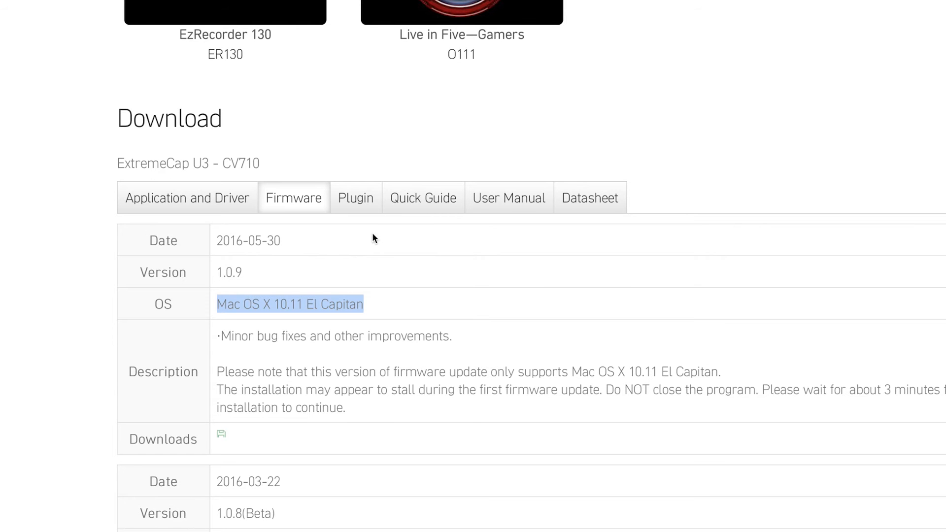
click(187, 198)
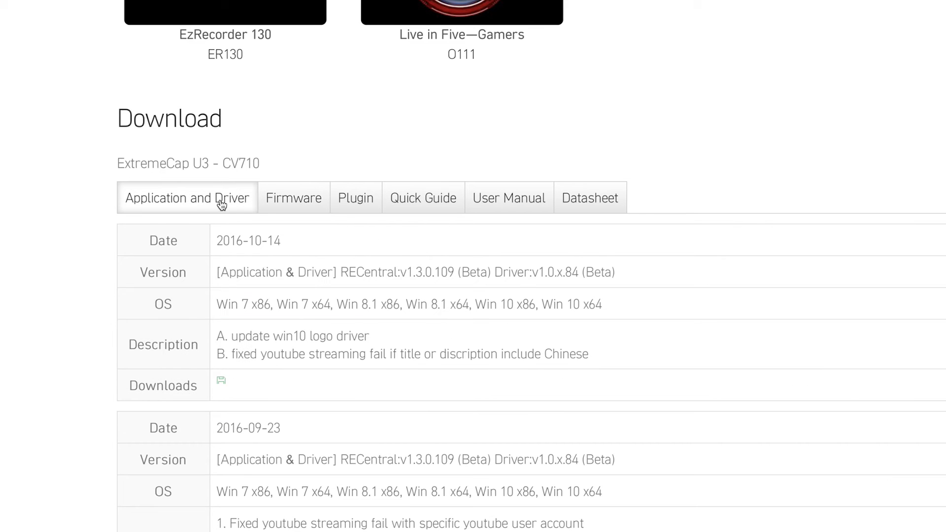
- Scroll the Application and Driver list to the RECentral v1.2.15 Mac beta entry
scroll(down, 3)
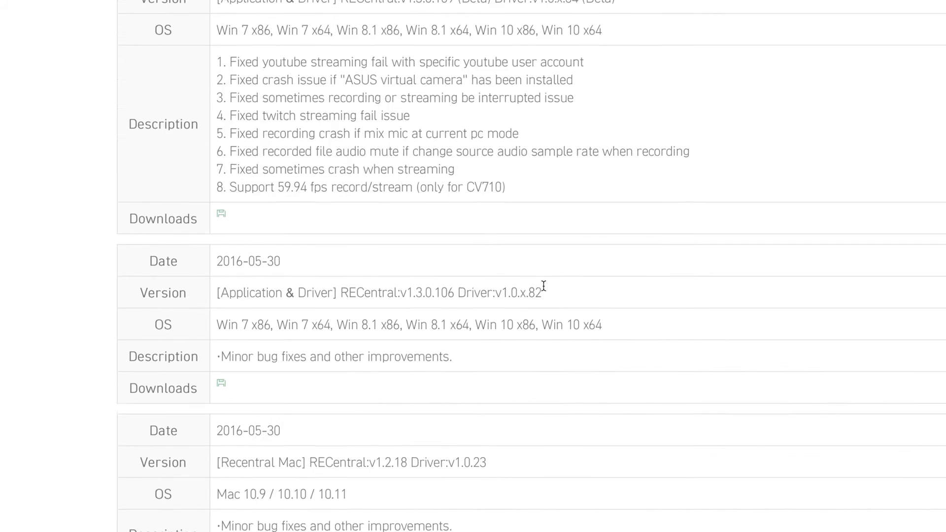
scroll(down, 3)
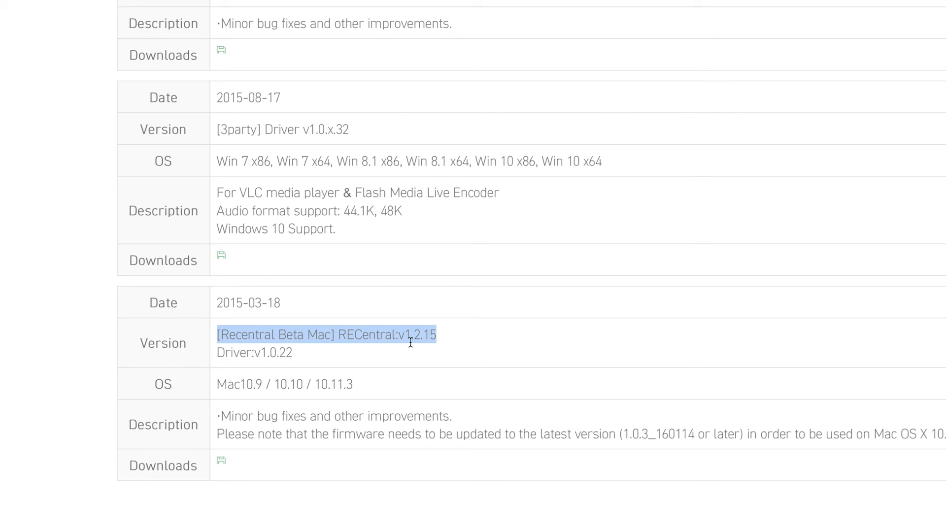
mouse_move(540, 226)
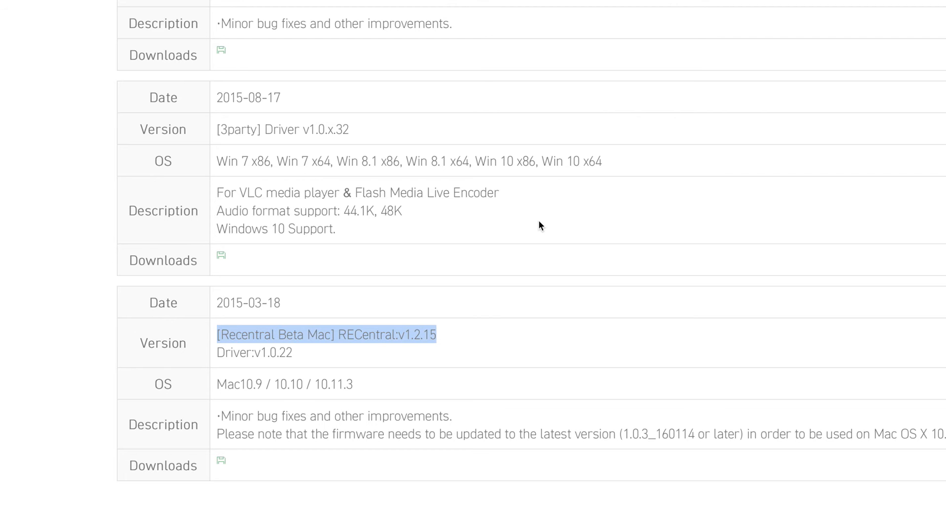
- Select RECentral_v1.2.15.dmg in the downloaded RECentral folder in Finder
click(543, 348)
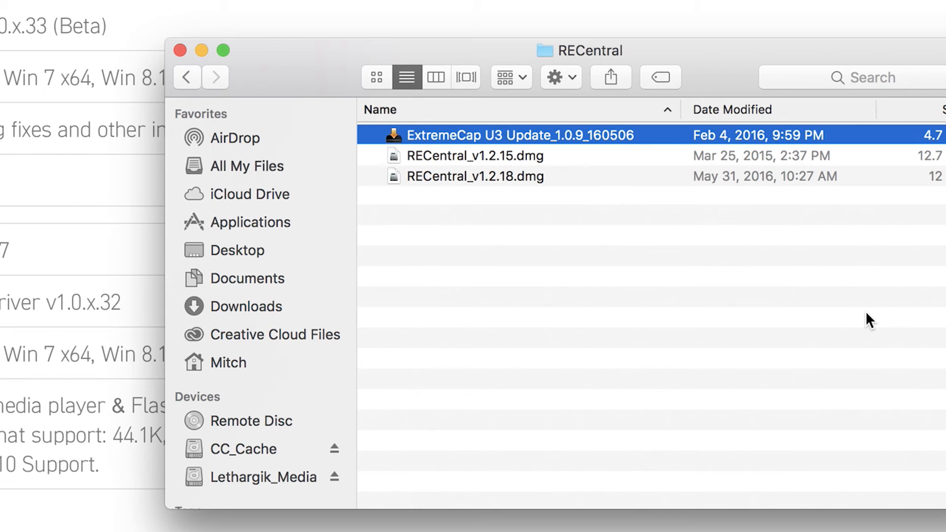
mouse_move(757, 288)
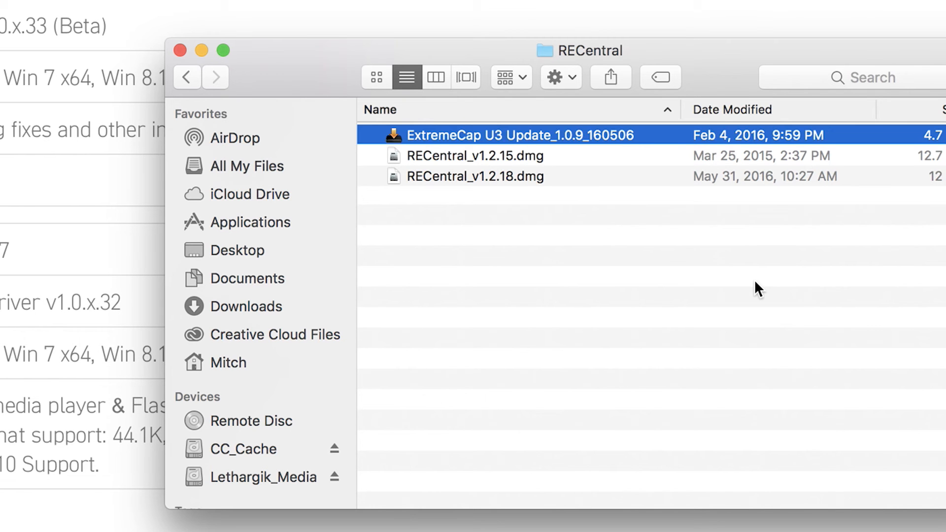
click(476, 156)
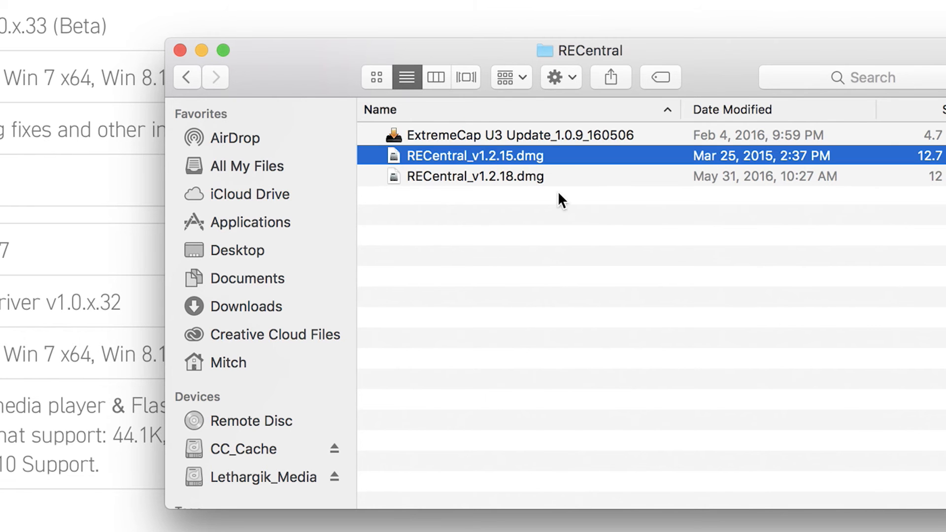
mouse_move(678, 335)
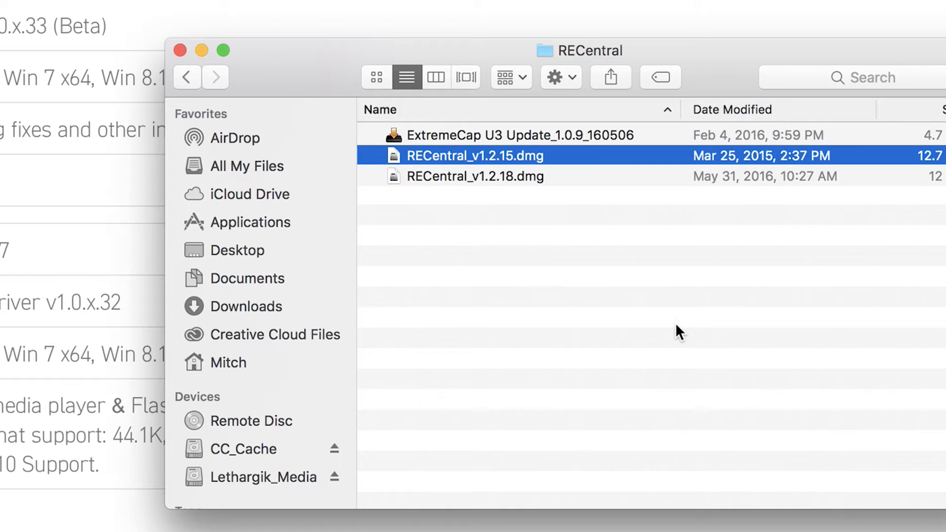
click(225, 51)
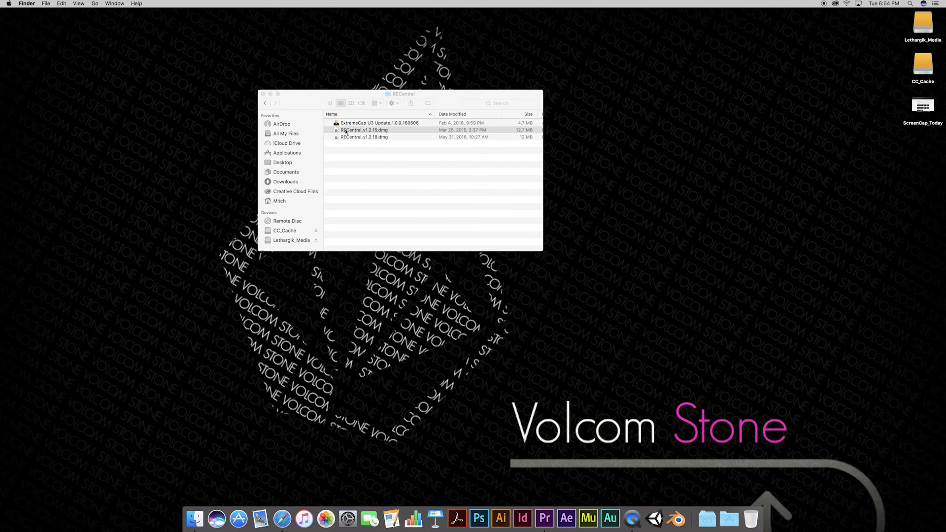
- Mount RECentral_v1.2.15.dmg and dismiss the unidentified-developer warning during installation
double_click(364, 129)
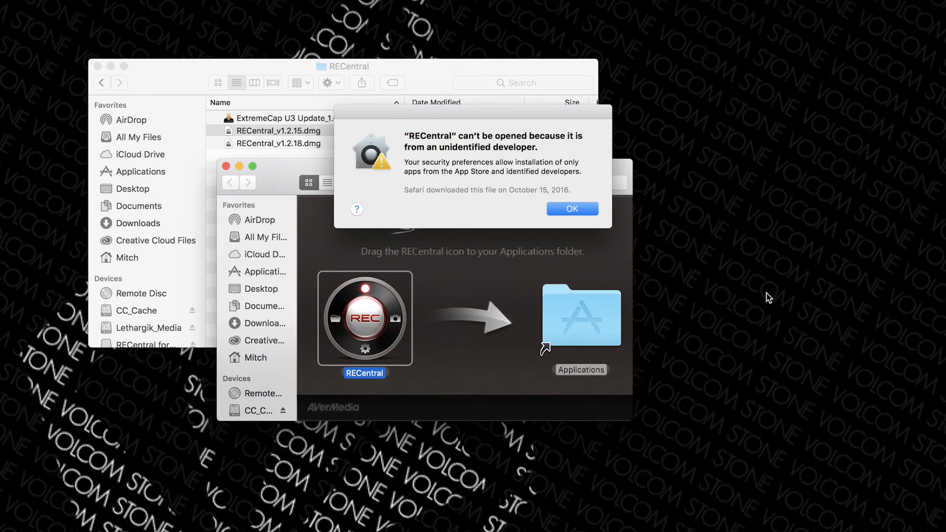
click(571, 208)
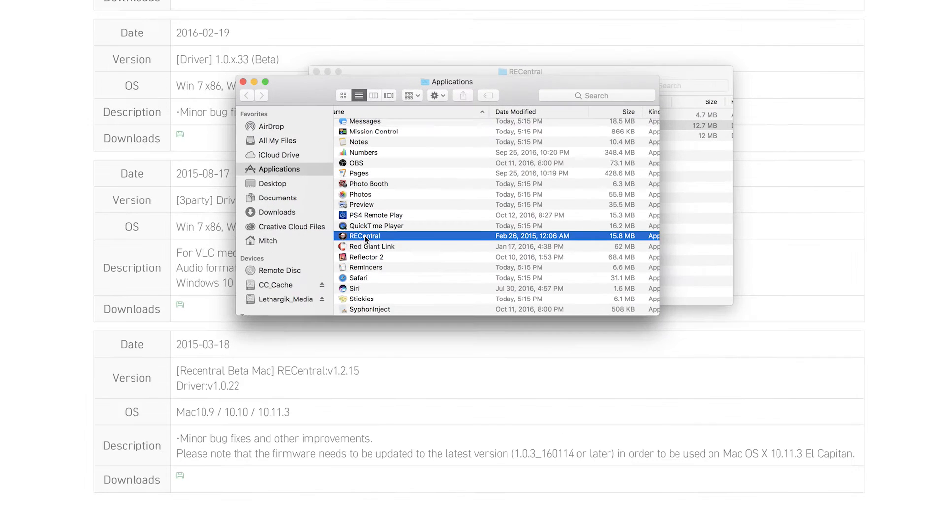
- Launch RECentral from Applications past the unidentified-developer block
right_click(365, 236)
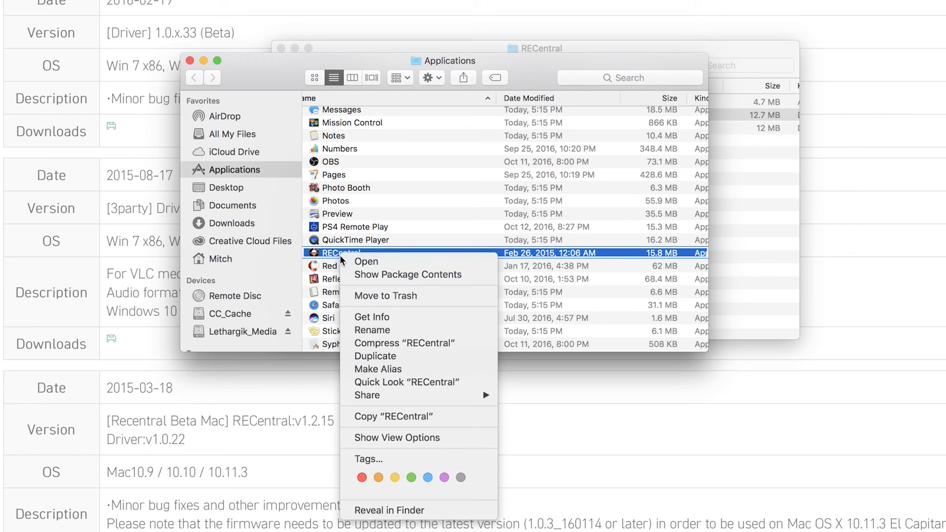
mouse_move(366, 261)
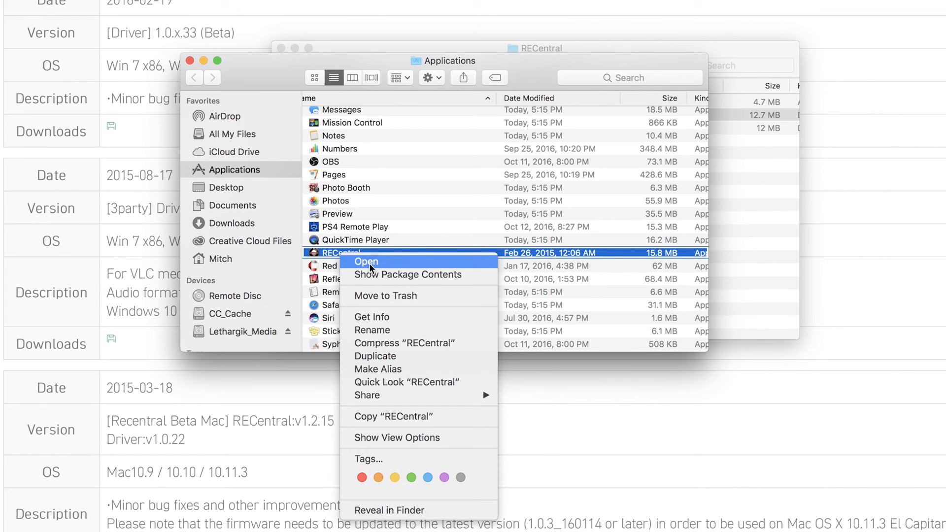
mouse_move(255, 76)
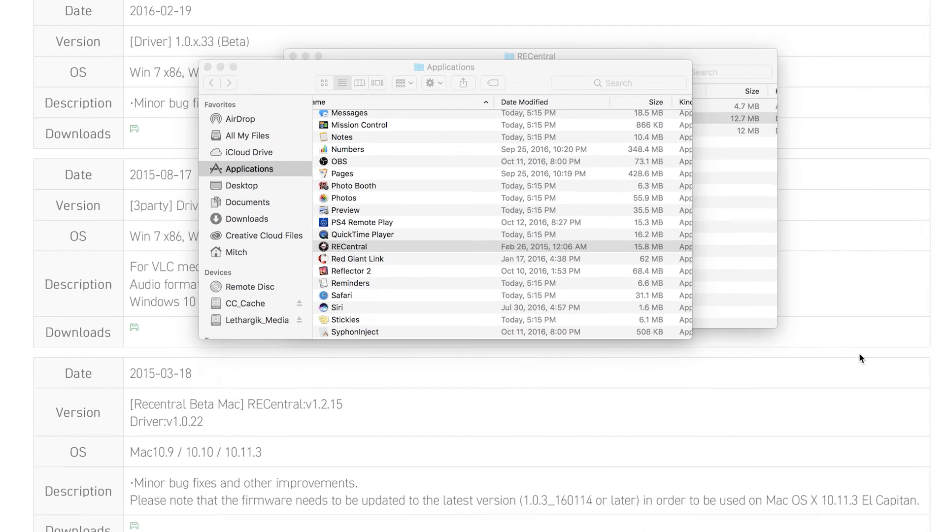
double_click(349, 247)
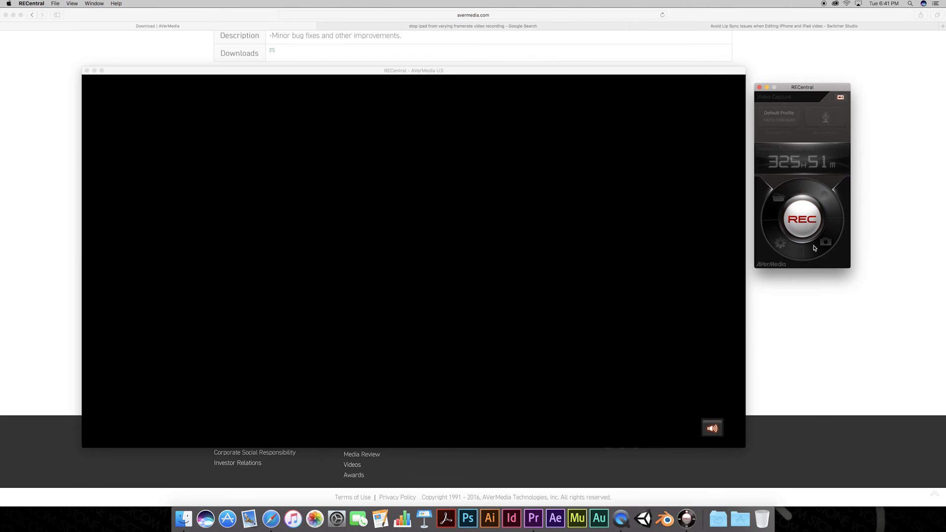
- Review RECentral Preferences' Normal tab versions and Microphone settings from the control panel's settings mode
click(779, 244)
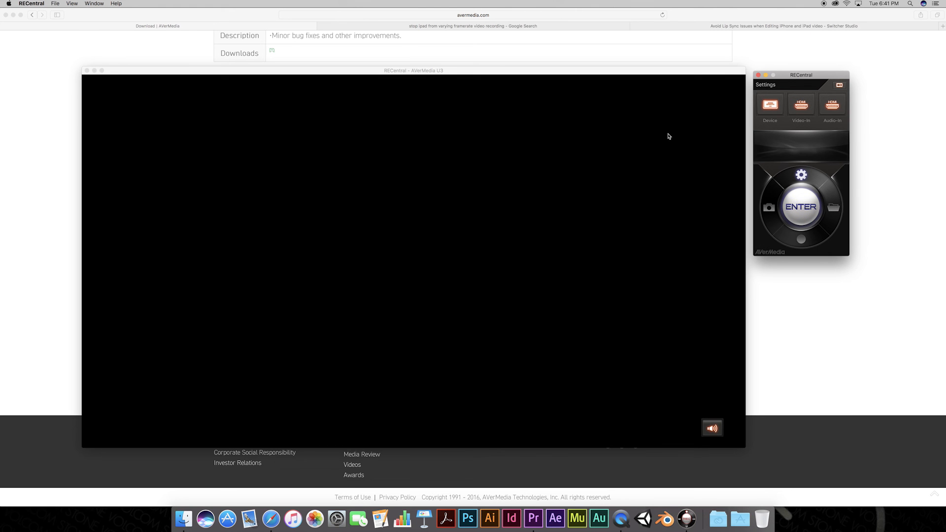
click(801, 175)
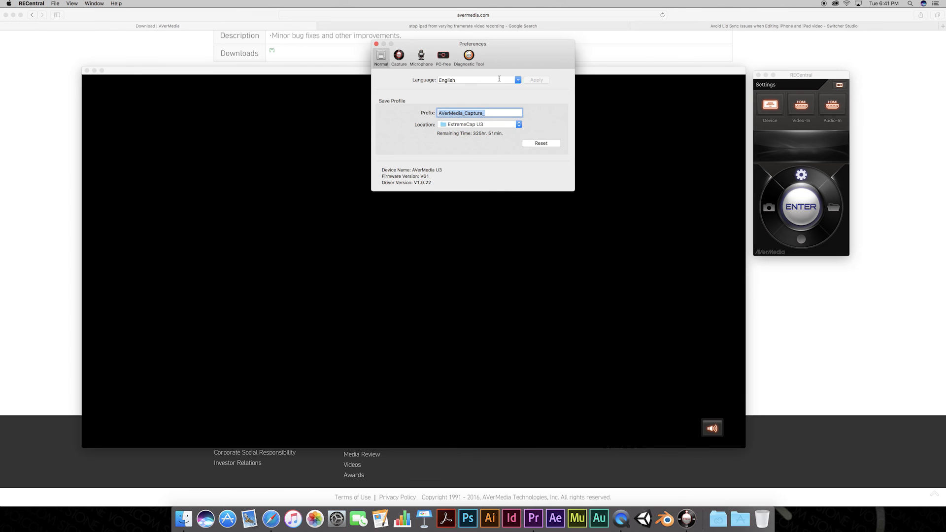
click(421, 58)
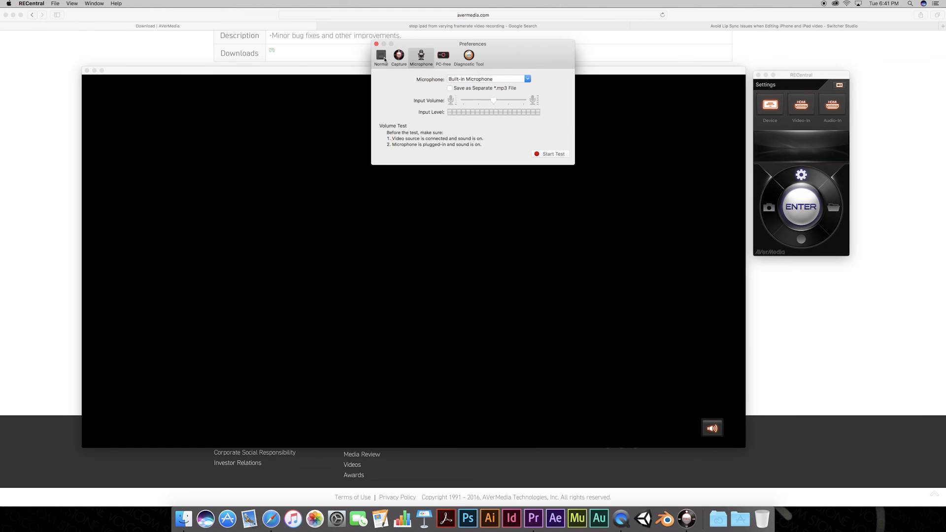
click(375, 43)
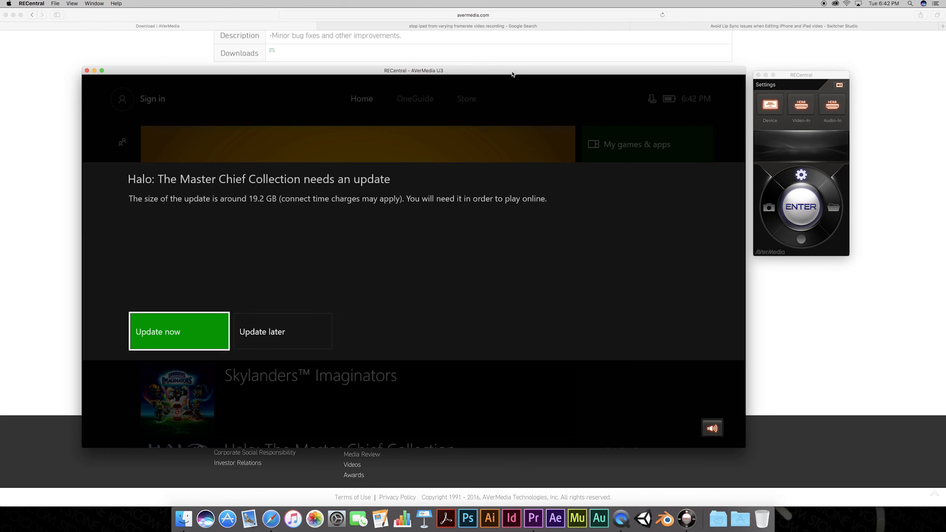
mouse_move(831, 104)
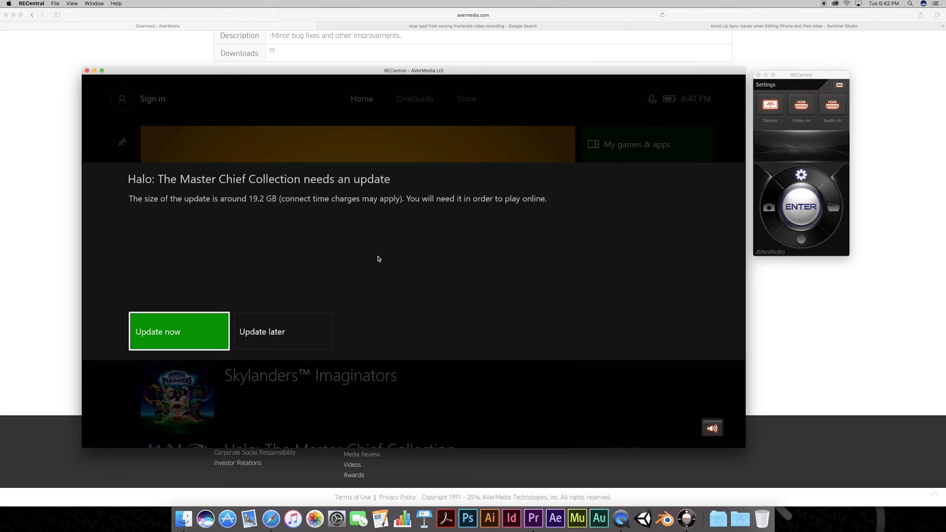
mouse_move(760, 142)
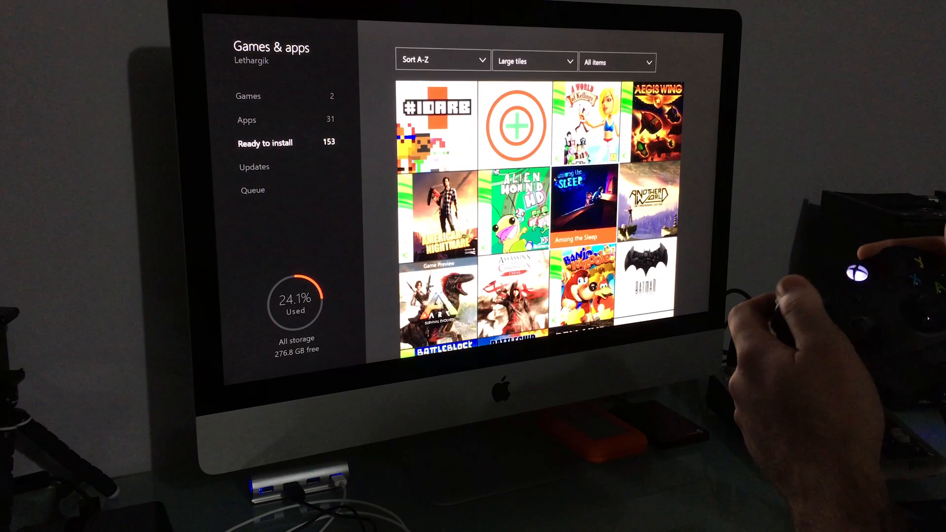
- Show About AverMedia RECentral confirming version 1.2.15 over the live Xbox One feed
scroll(down, 3)
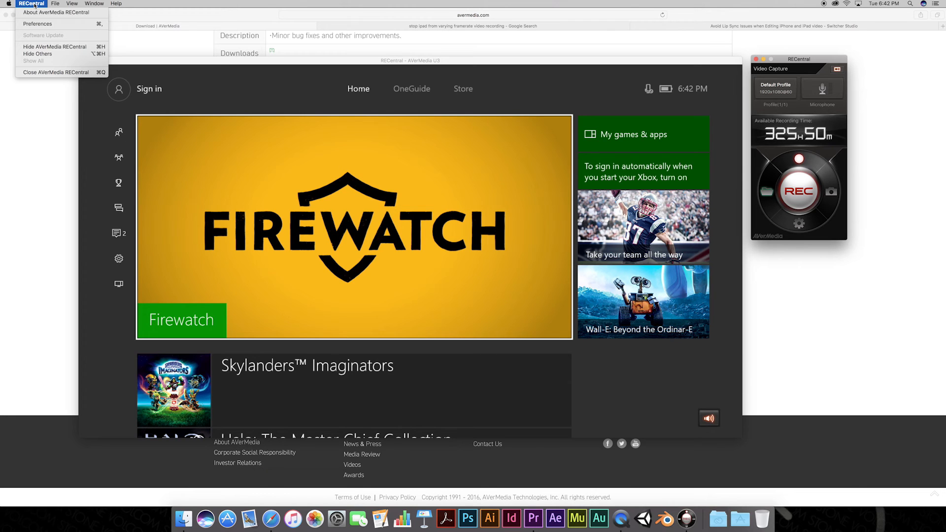
click(55, 13)
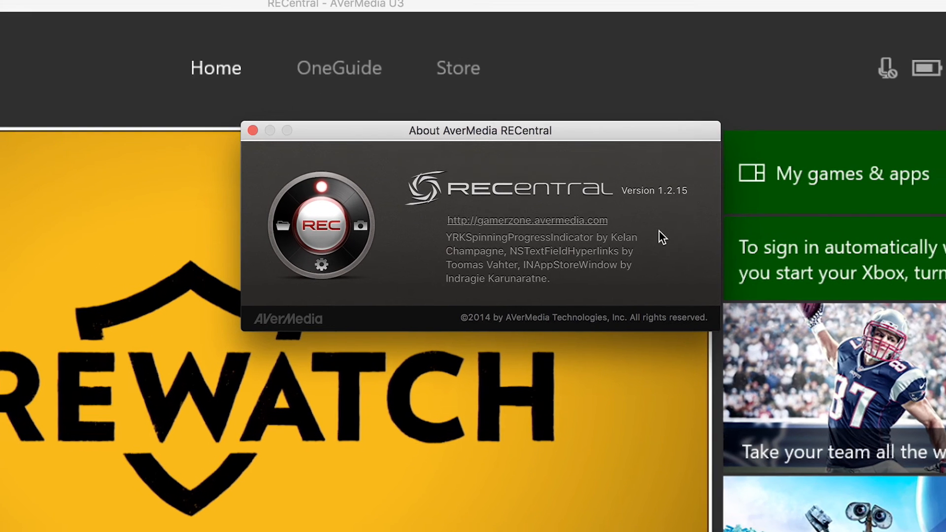